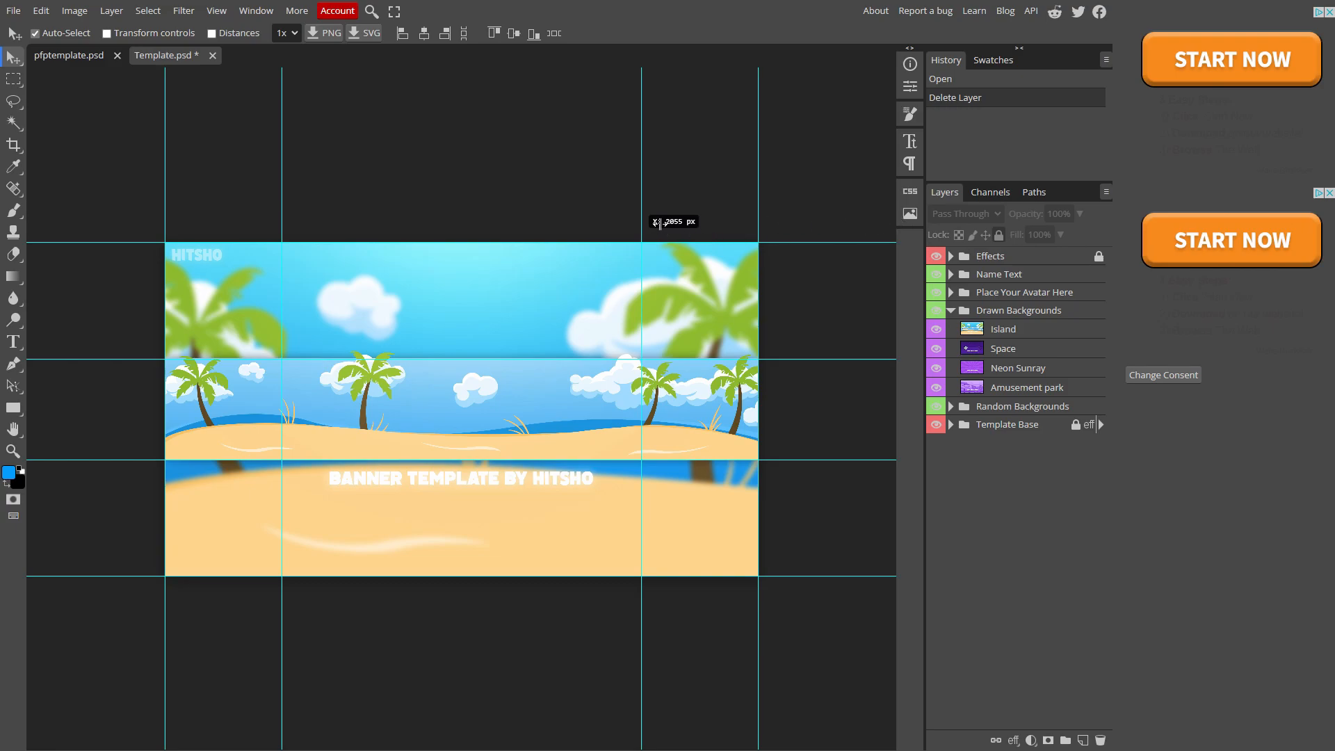
mouse_move(287, 176)
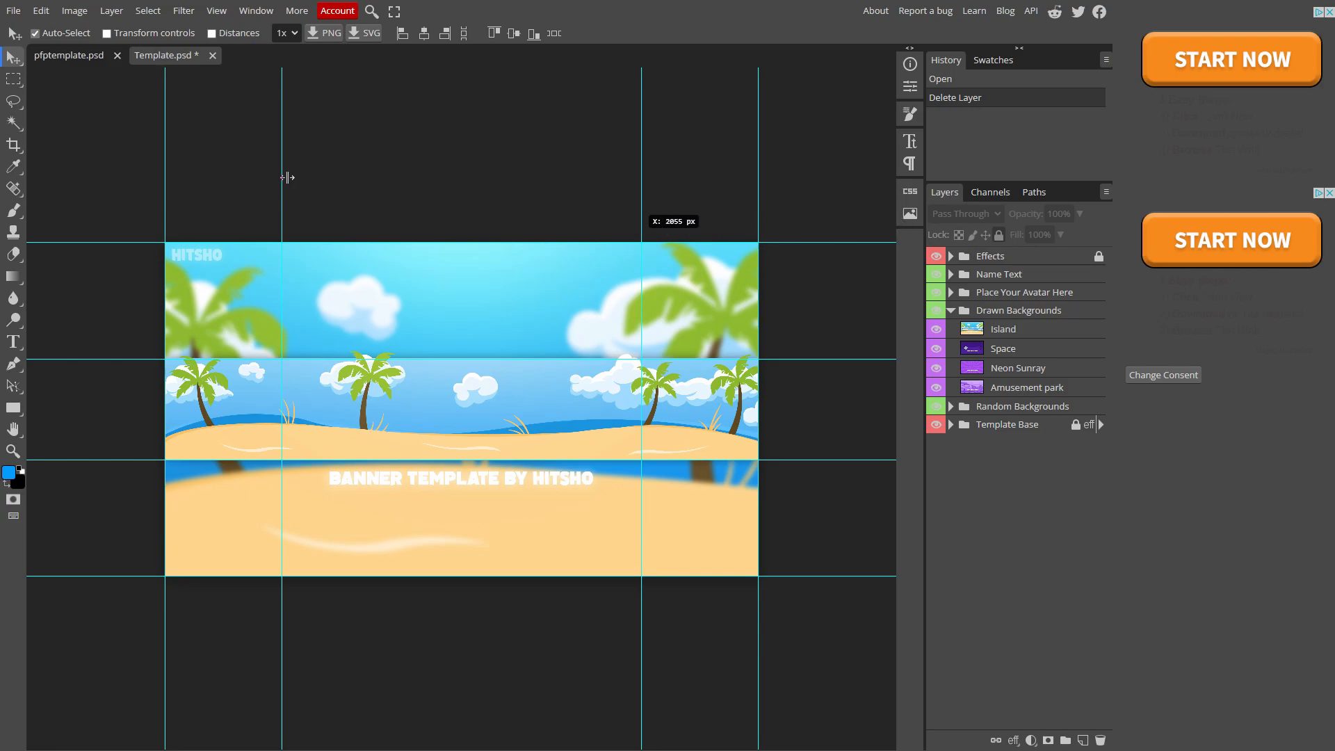
mouse_move(425, 225)
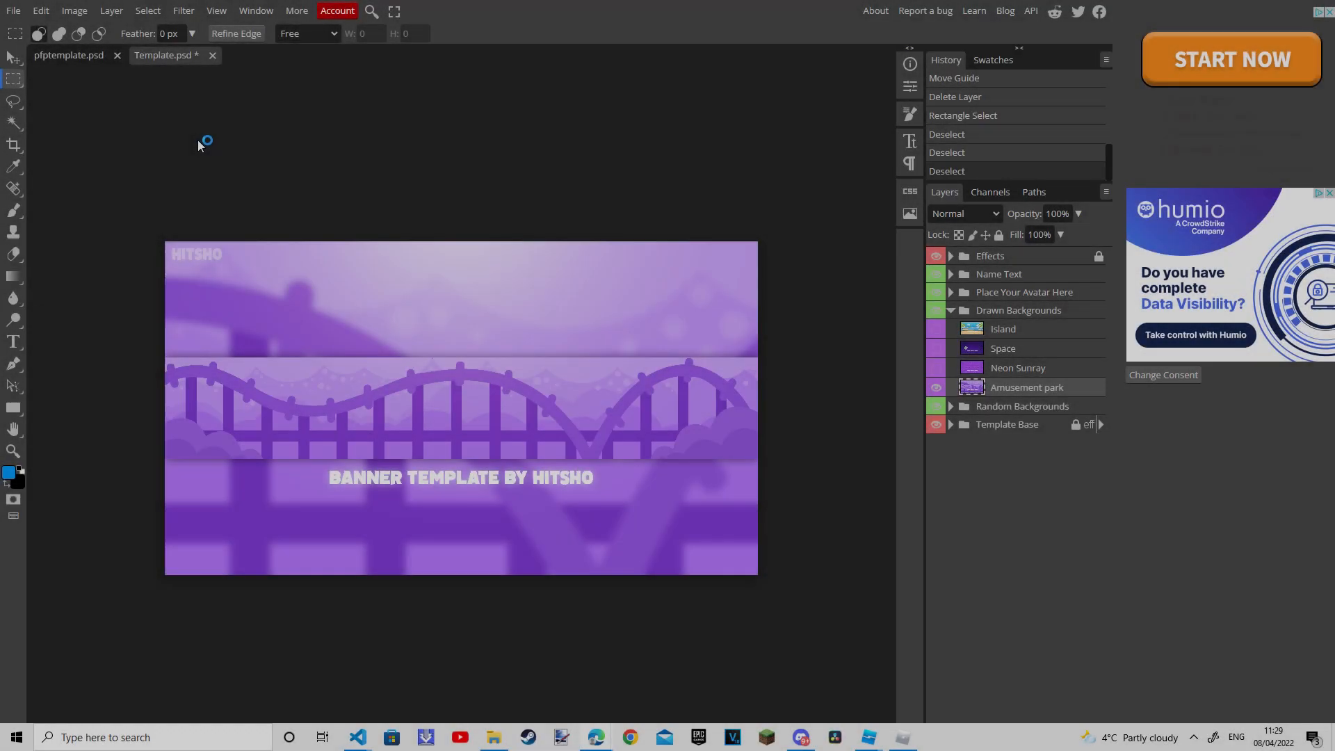
- Show the Amusement park layer and place the pfptemplate avatar as a smart object in the banner centre
left_click(12, 11)
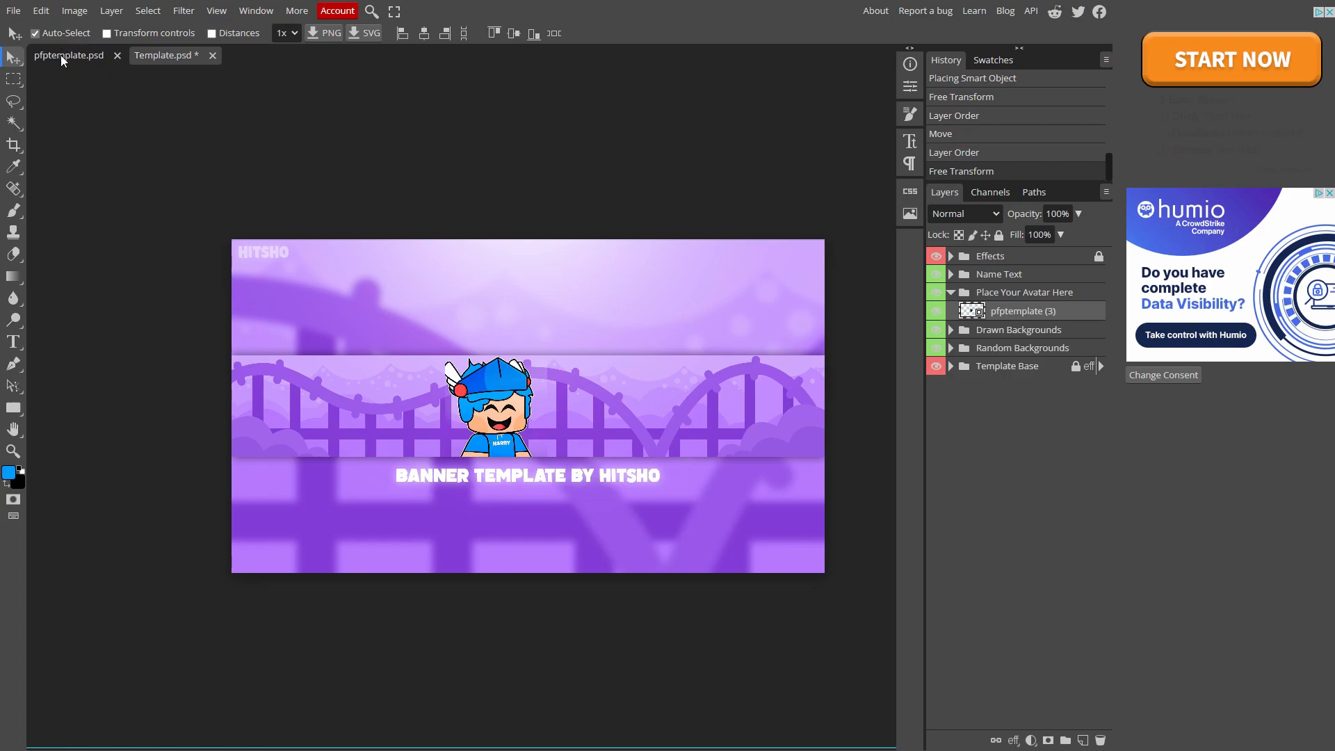
- Switch to the Neon Sunray backdrop, shift the avatar left, and add HARRYY in bold white
type("wo")
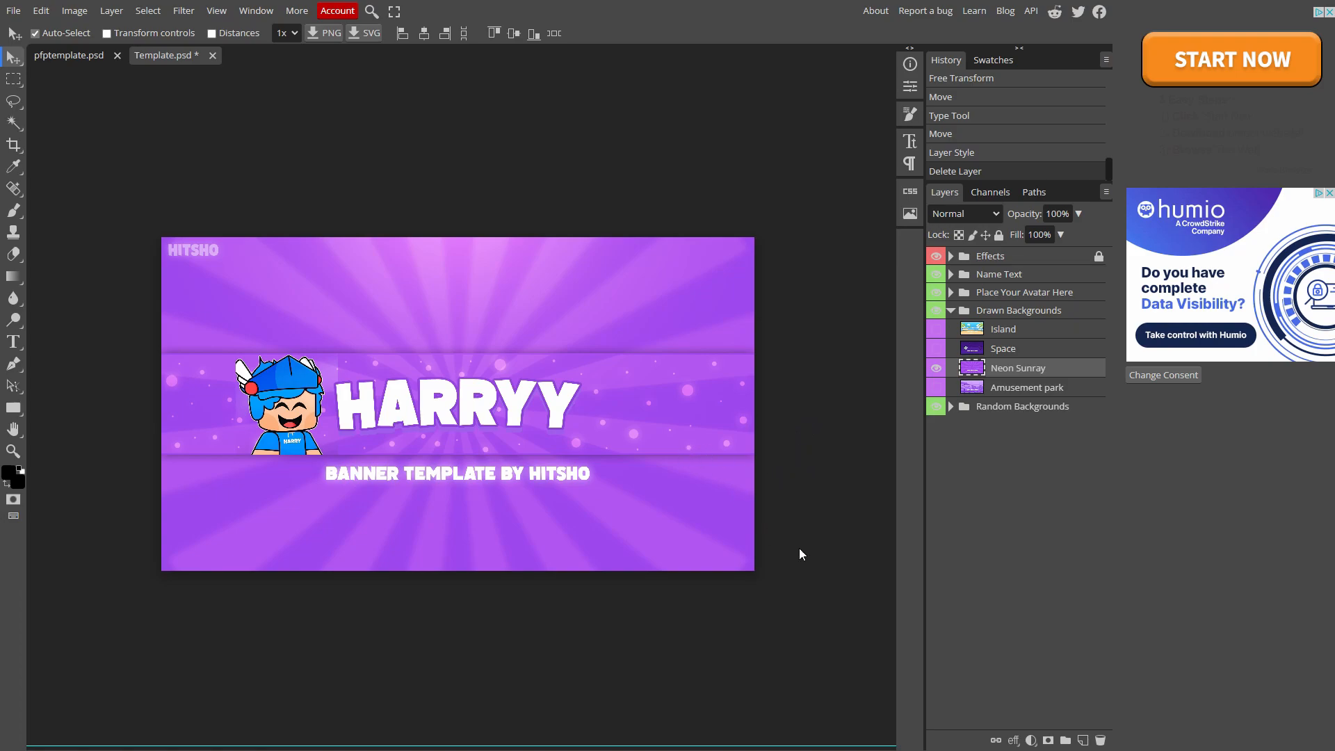
mouse_move(763, 559)
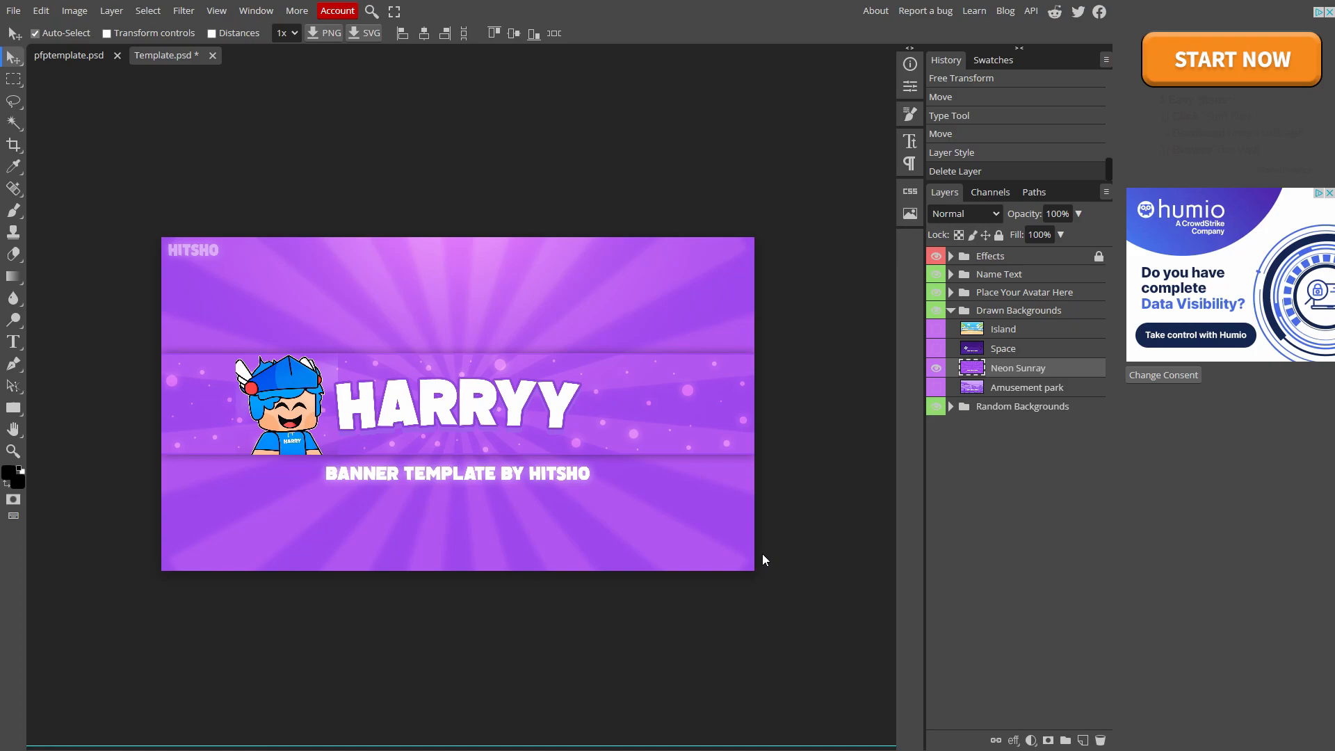